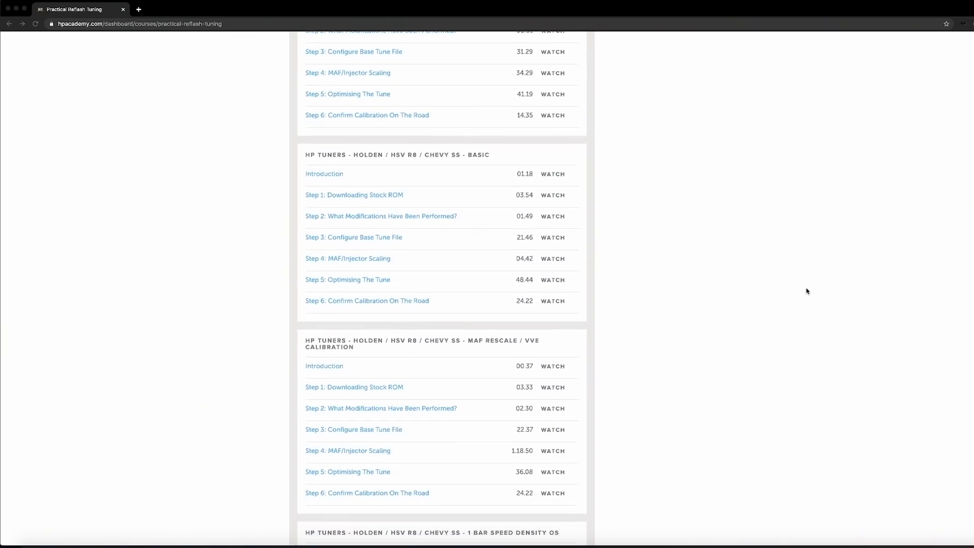
scroll("down", 3)
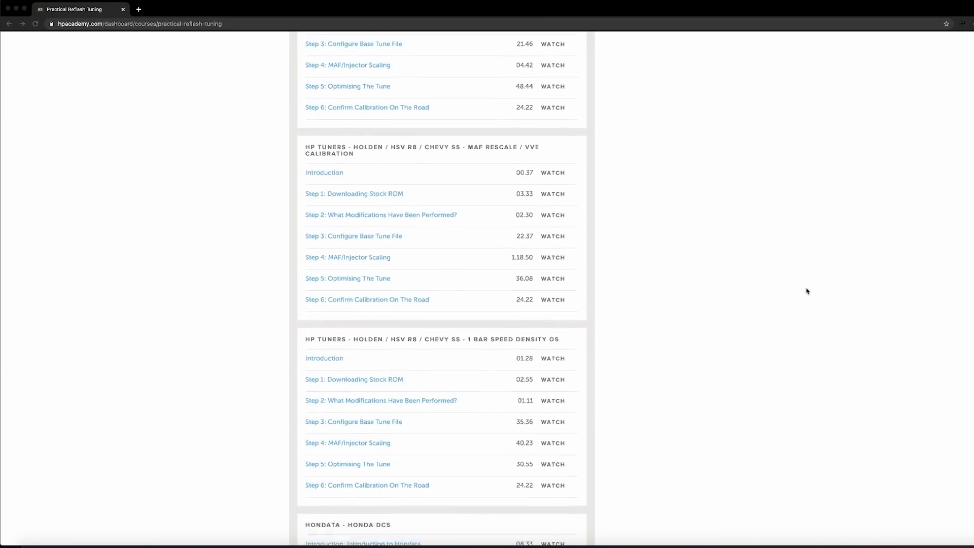
scroll("down", 3)
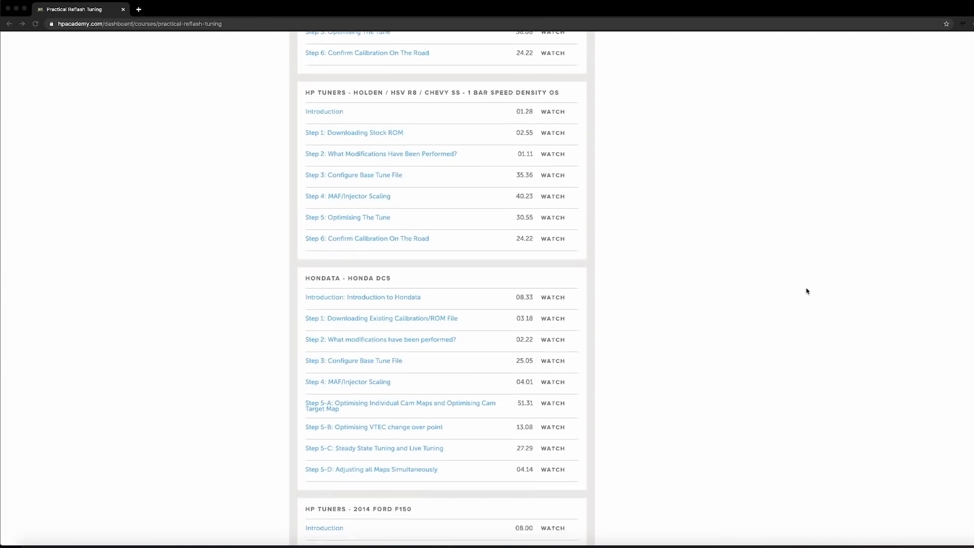
scroll("down", 3)
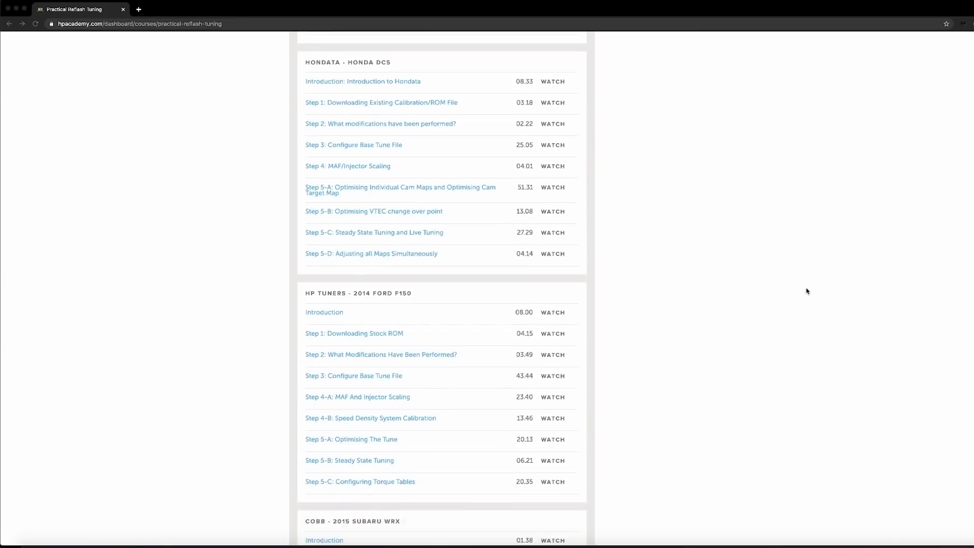
scroll("down", 3)
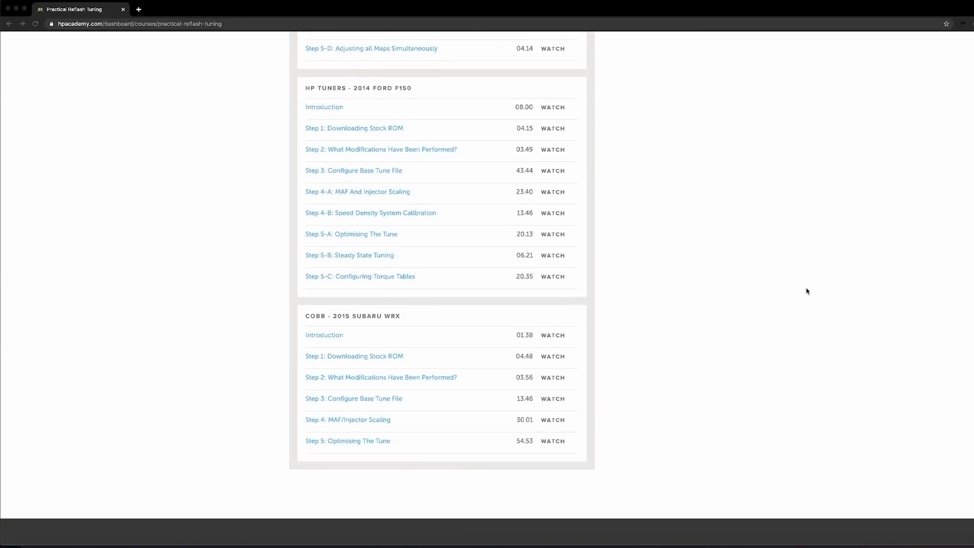